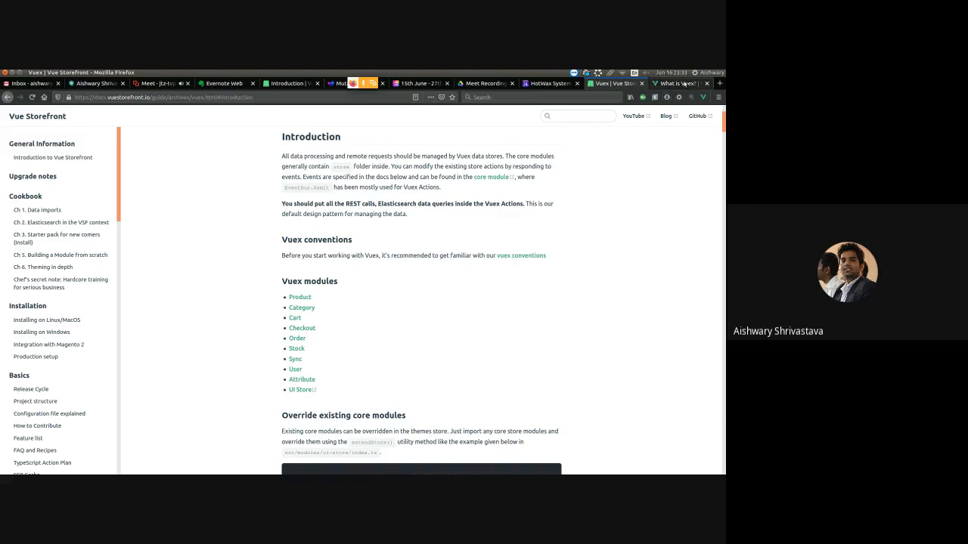
Step: Switch Firefox to the Vuex 'What is Vuex?' documentation tab
{"action": "left_click", "coordinate": [675, 83]}
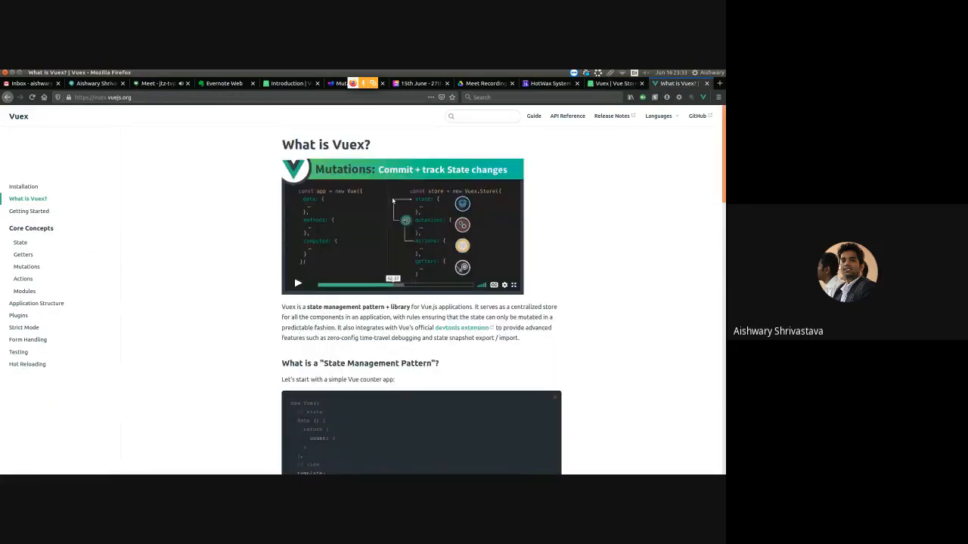
Step: Scroll past the counter example to the one-way data flow diagram
{"action": "scroll", "scroll_direction": "down", "scroll_amount": 3}
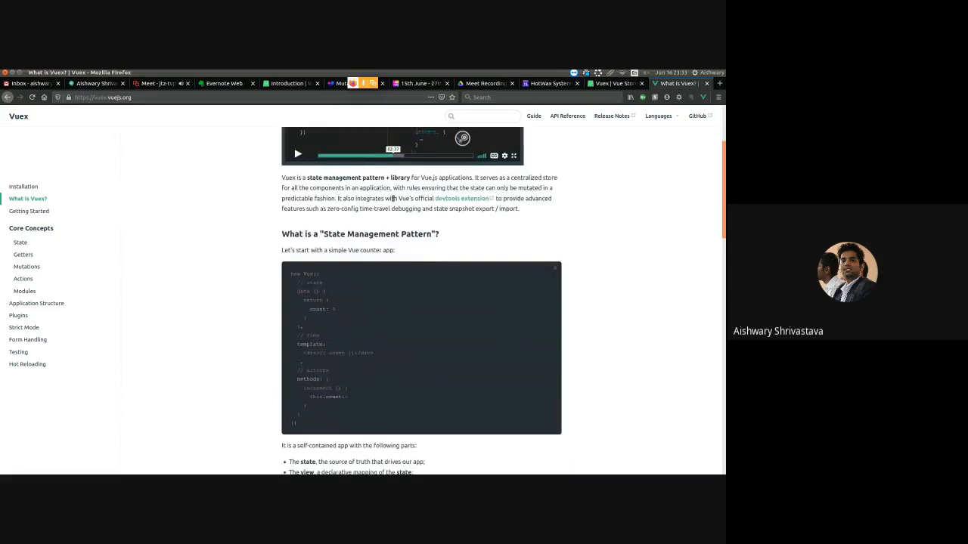
{"action": "scroll", "scroll_direction": "down", "scroll_amount": 3}
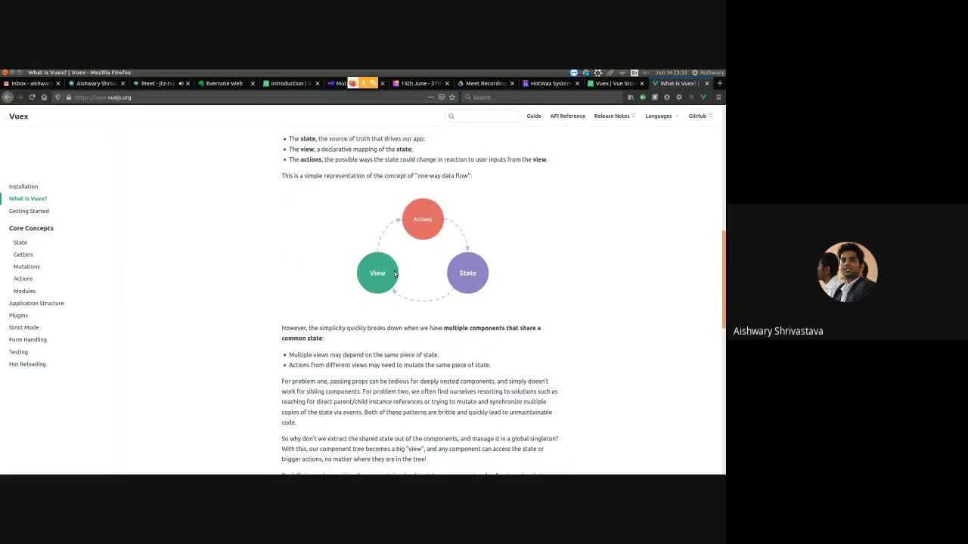
{"action": "mouse_move", "coordinate": [390, 280]}
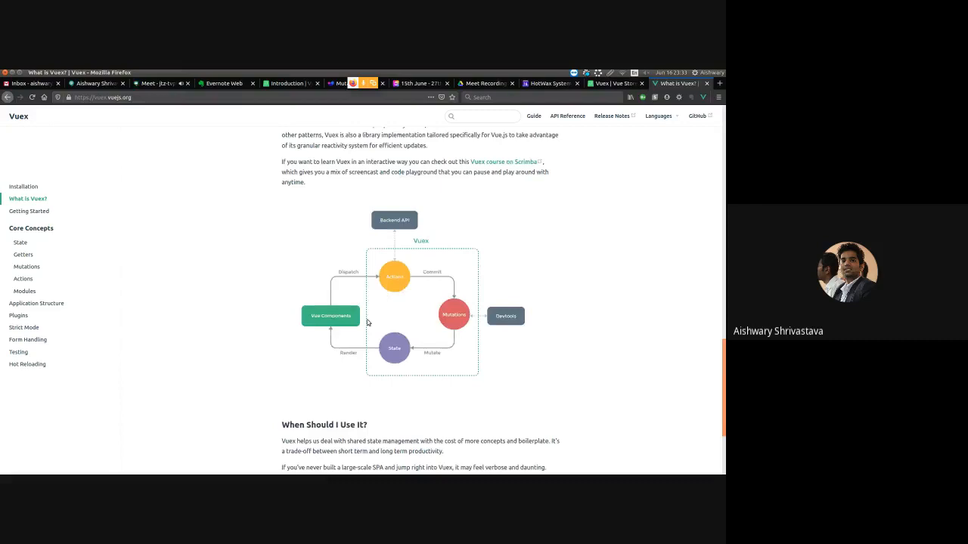
{"action": "mouse_move", "coordinate": [425, 255]}
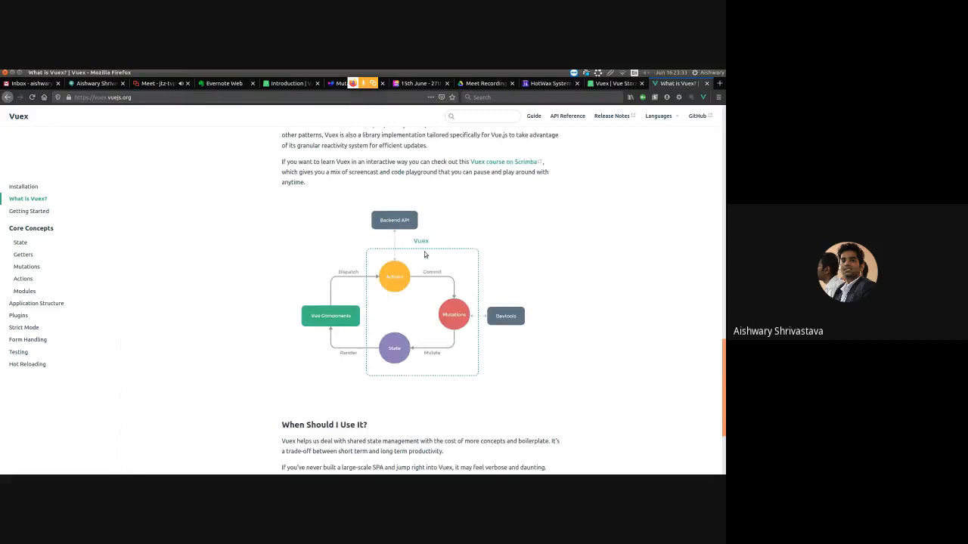
{"action": "mouse_move", "coordinate": [393, 356]}
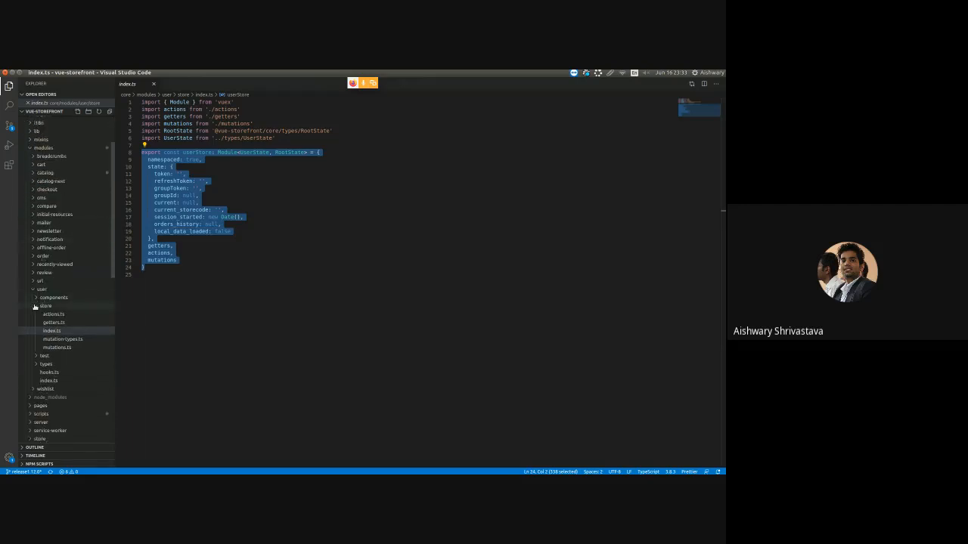
Step: Expand modules/user/store, review index.ts, then open mutations.ts
{"action": "left_click", "coordinate": [42, 289]}
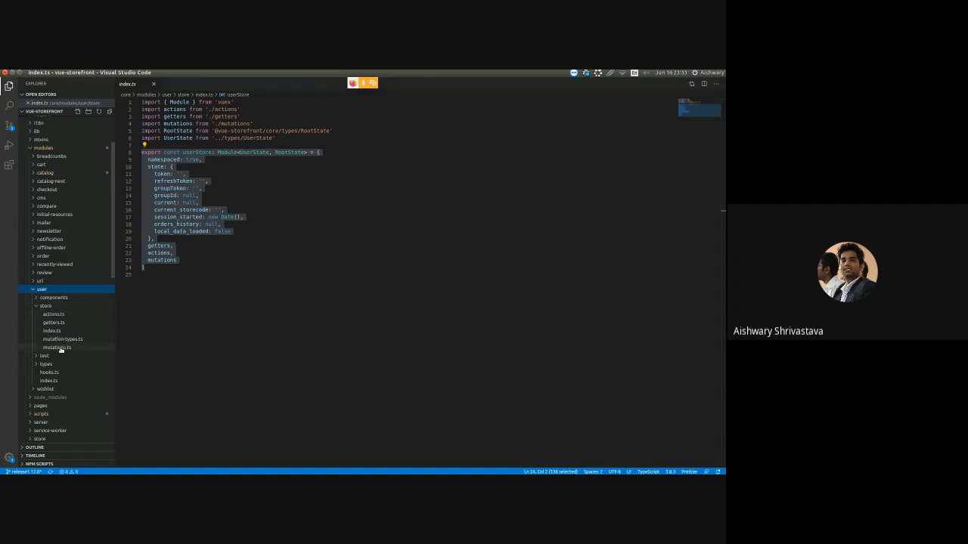
{"action": "left_click", "coordinate": [51, 330]}
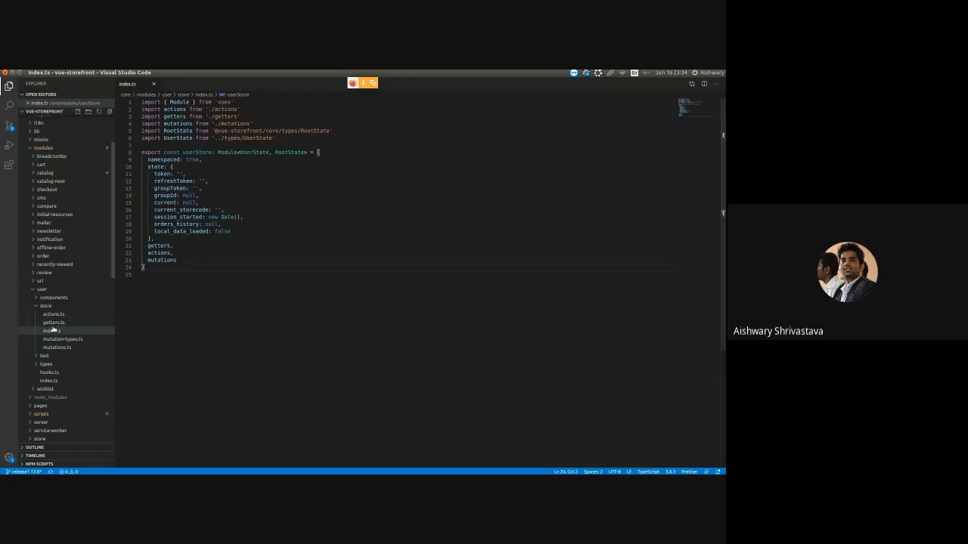
{"action": "left_click", "coordinate": [57, 347]}
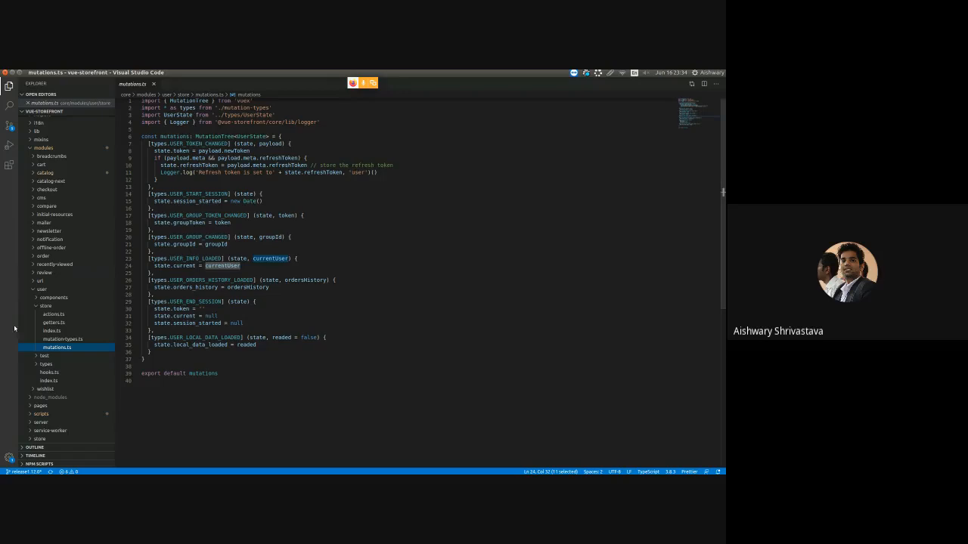
Step: Read through actions.ts and its commit calls, then open getters.ts
{"action": "left_click", "coordinate": [54, 314]}
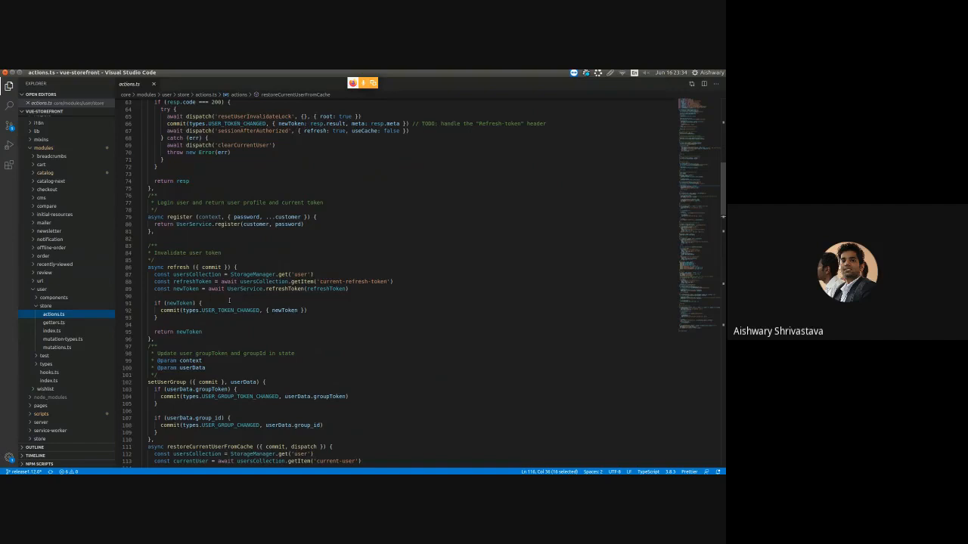
{"action": "scroll", "scroll_direction": "down", "scroll_amount": 3}
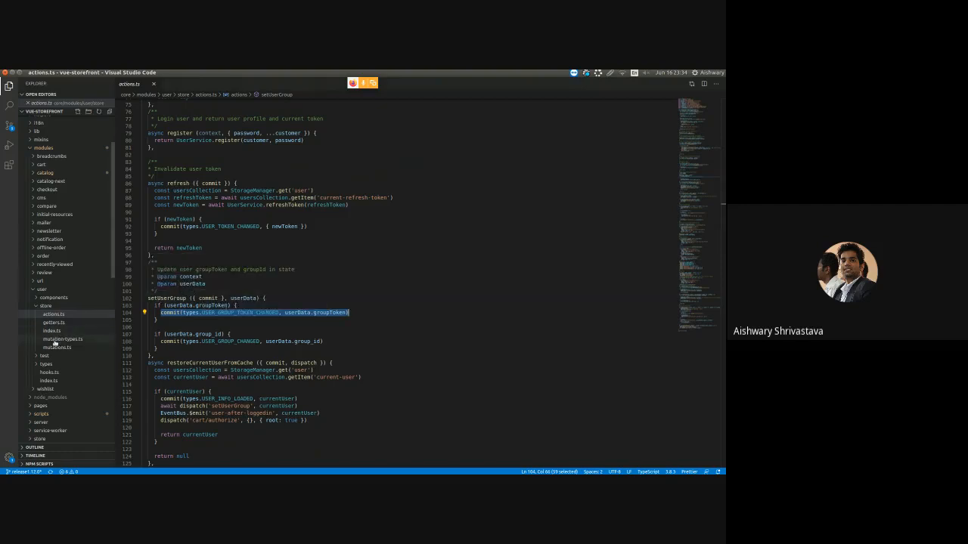
{"action": "left_click", "coordinate": [53, 322]}
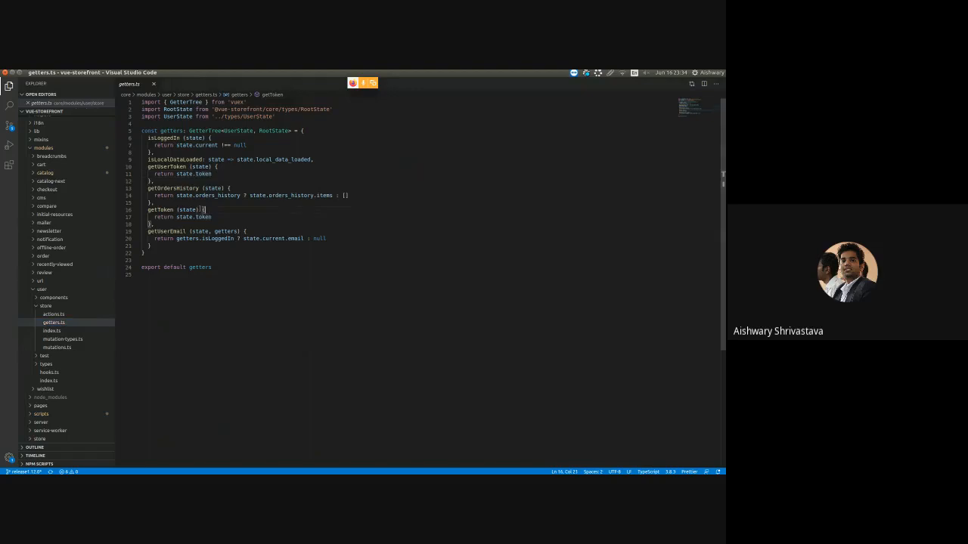
Step: Return to the user store's index.ts to review its state and getters block
{"action": "double_click", "coordinate": [183, 195]}
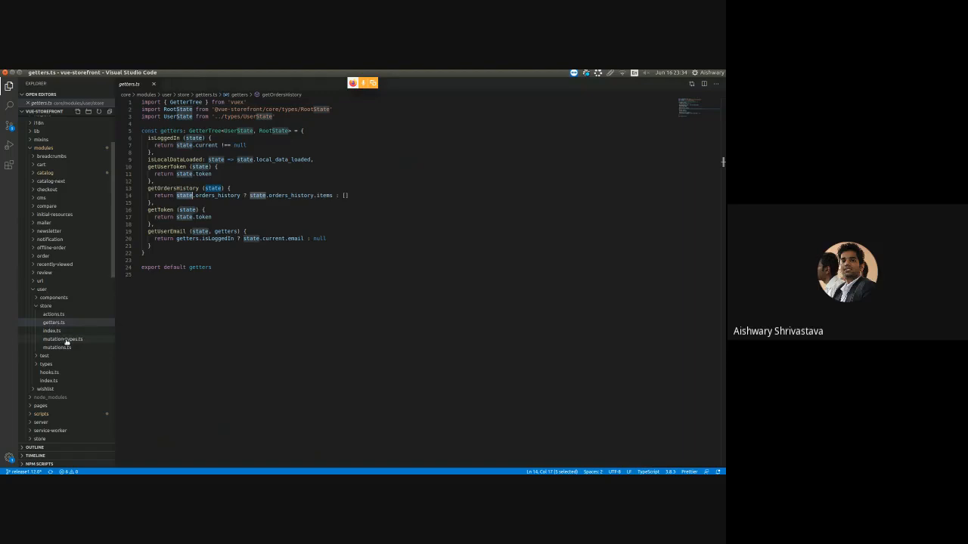
{"action": "left_click", "coordinate": [51, 330]}
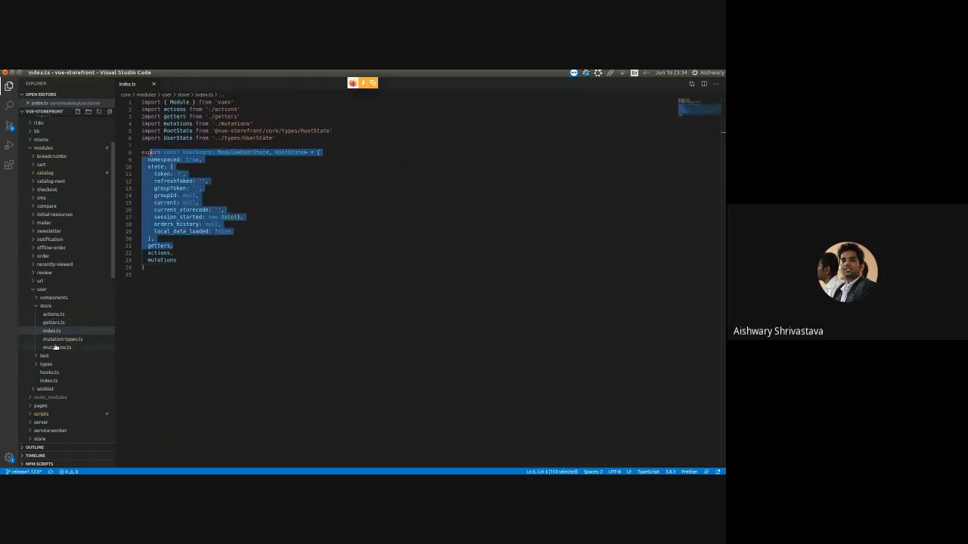
Step: Review mutations.ts, then return to actions.ts showing the USER_TOKEN_CHANGED commit
{"action": "left_click", "coordinate": [56, 348]}
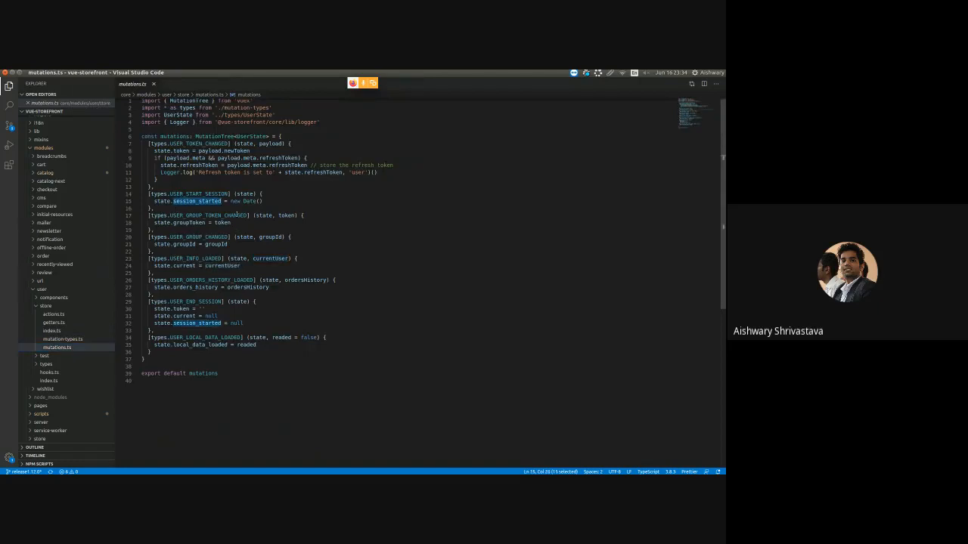
{"action": "mouse_move", "coordinate": [245, 194]}
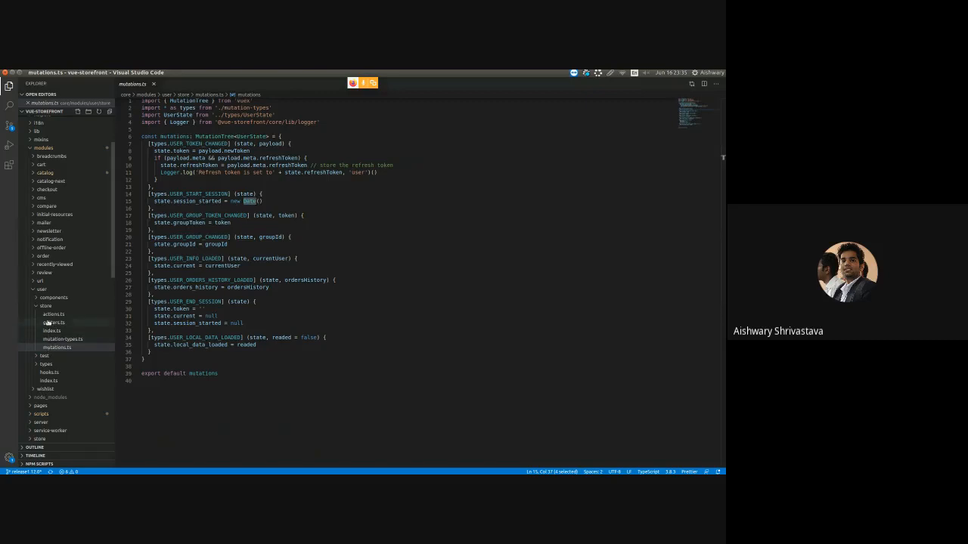
{"action": "left_click", "coordinate": [53, 314]}
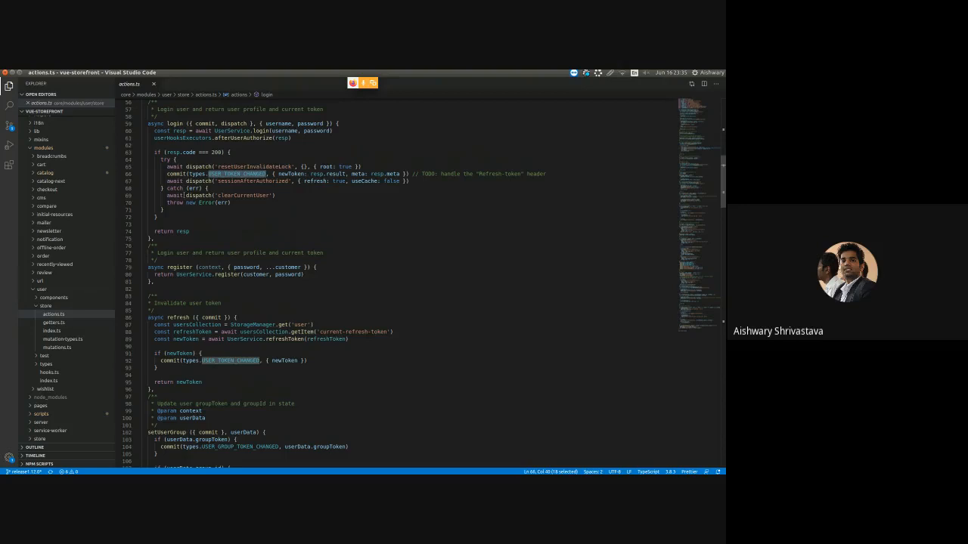
{"action": "mouse_move", "coordinate": [52, 331]}
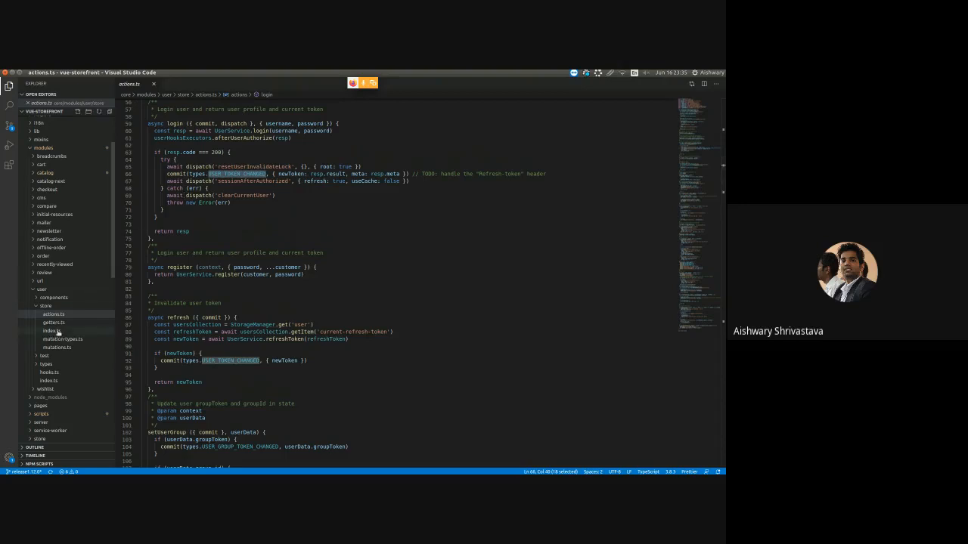
Step: Open getters.ts and highlight the getters object, including isLoggedIn and getUserEmail
{"action": "left_click", "coordinate": [53, 322]}
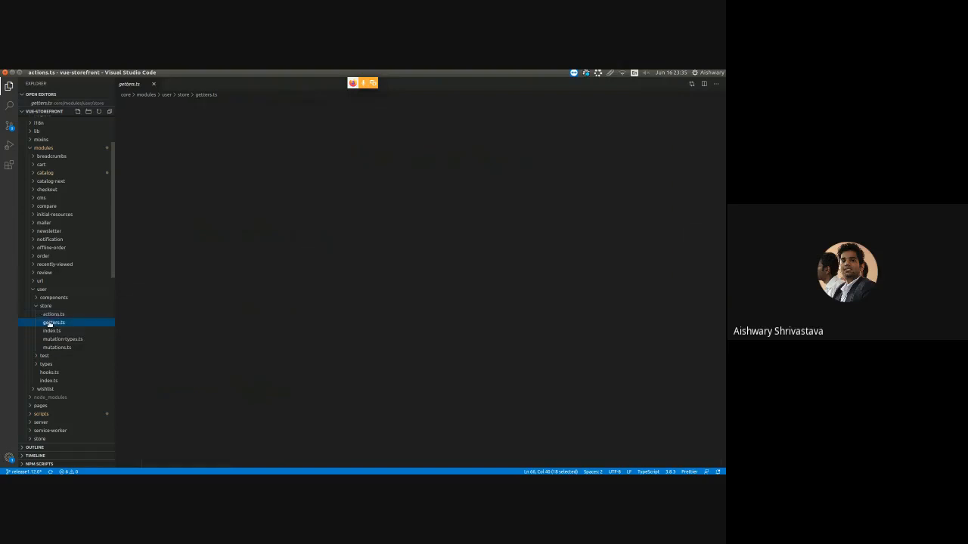
{"action": "left_click", "coordinate": [53, 322]}
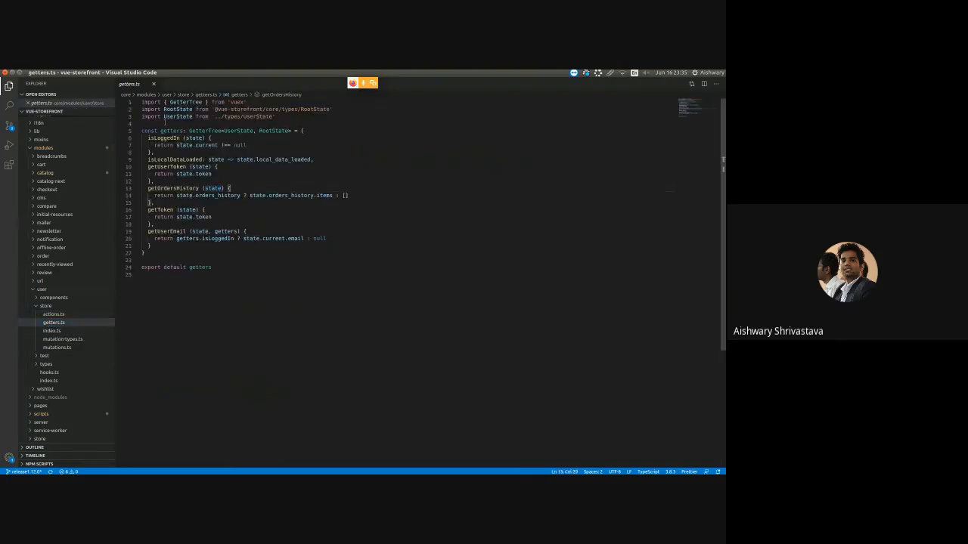
{"action": "left_click_drag", "start_coordinate": [140, 130], "coordinate": [174, 239]}
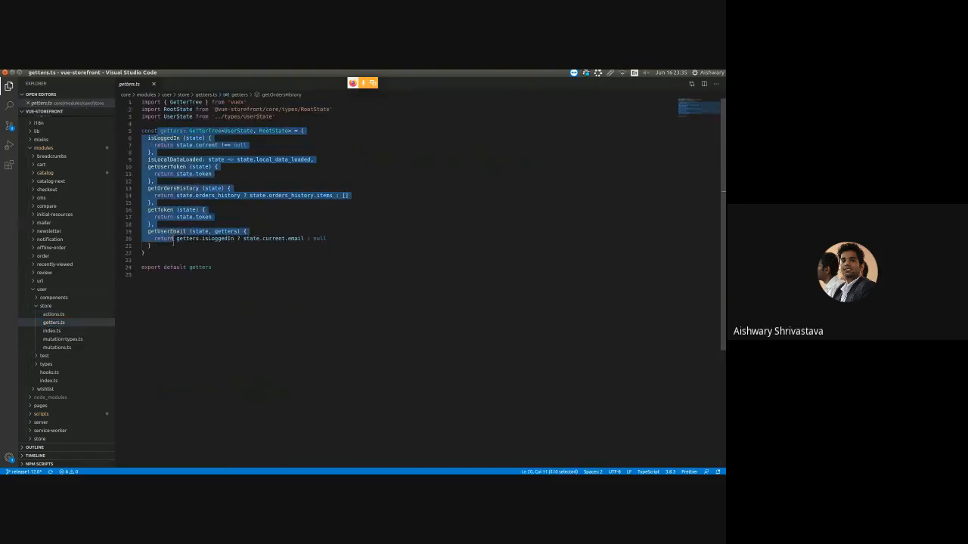